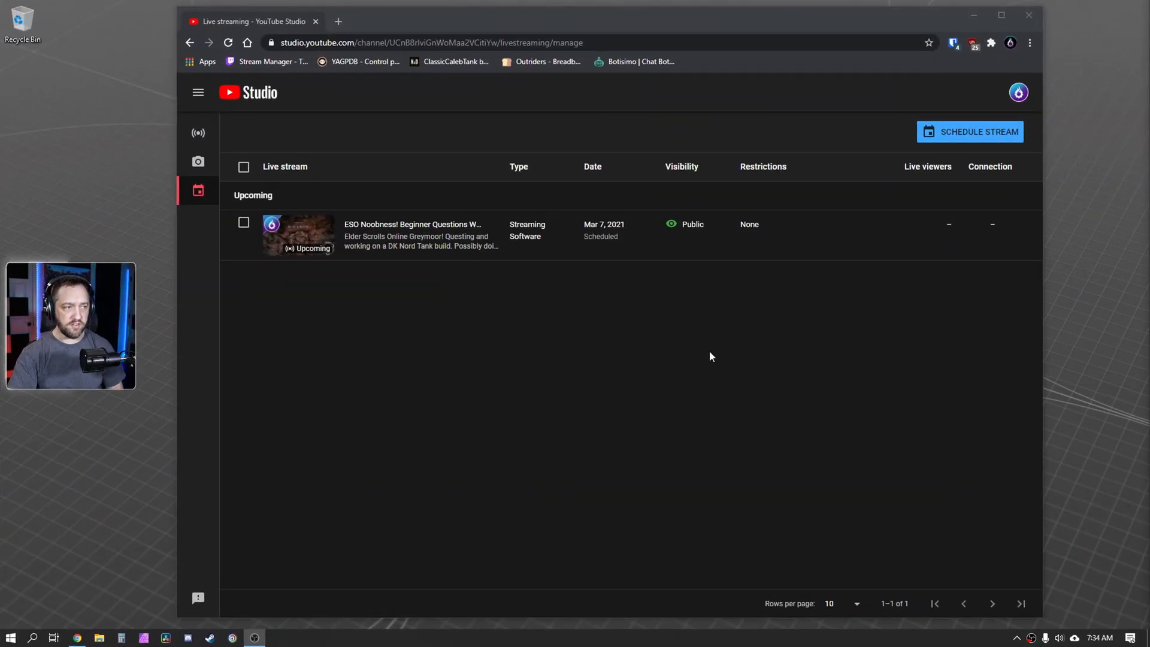
{"action": "mouse_move", "coordinate": [751, 381]}
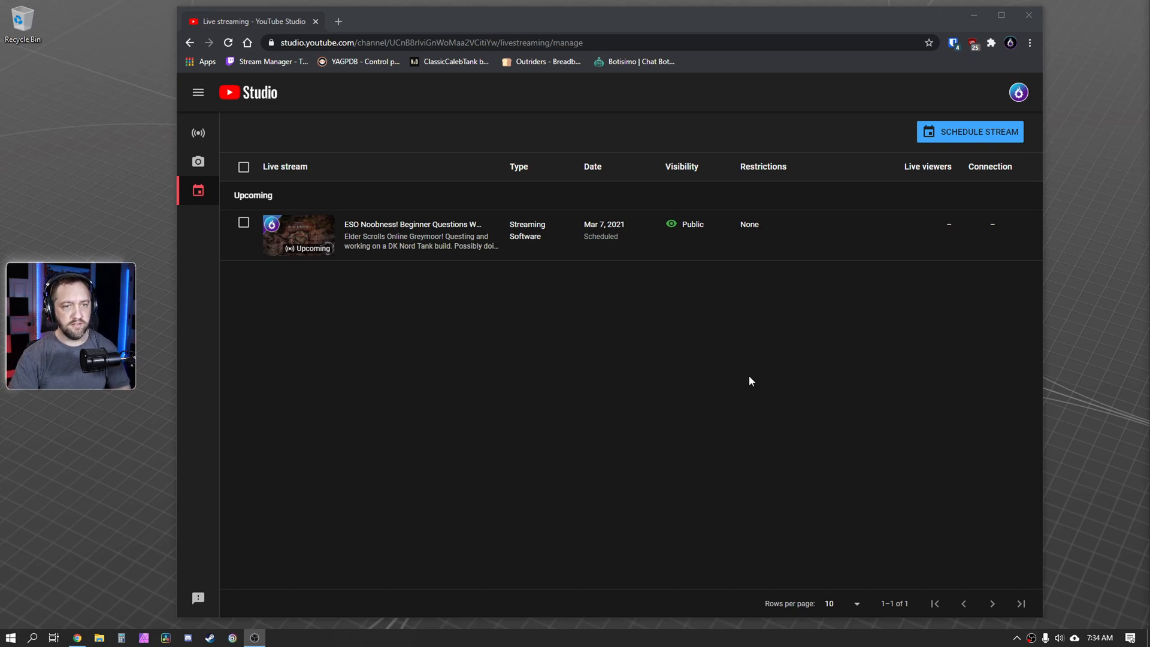
{"action": "mouse_move", "coordinate": [850, 108]}
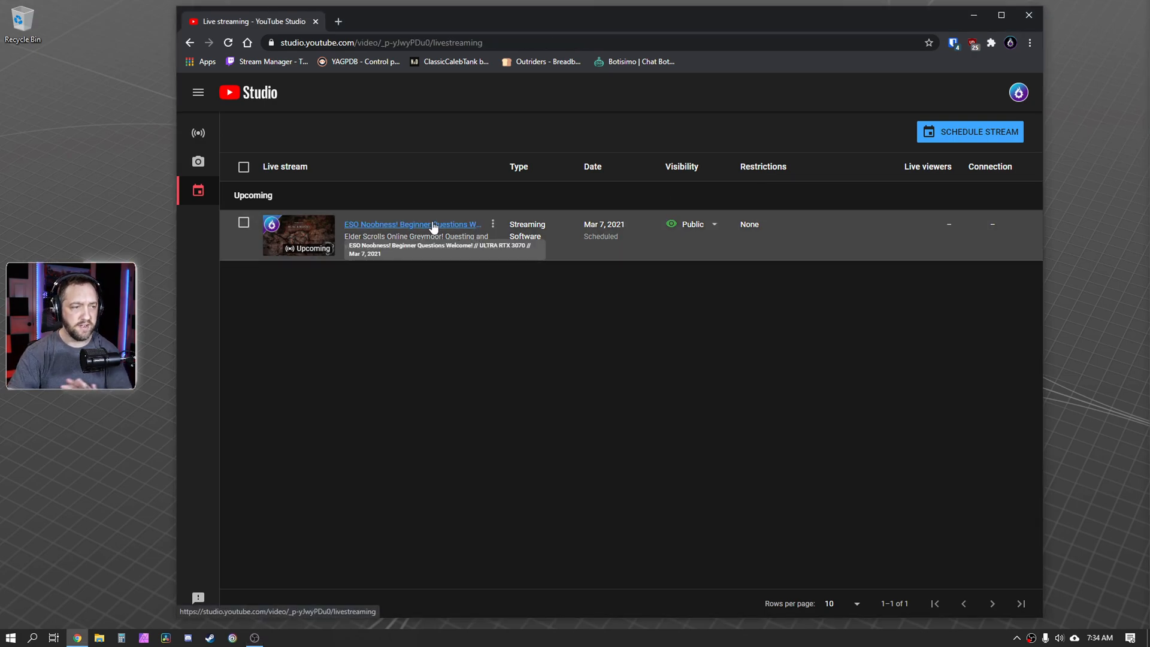
- Open the scheduled Elder Scrolls Online stream and list its stream keys
{"action": "left_click", "coordinate": [412, 224]}
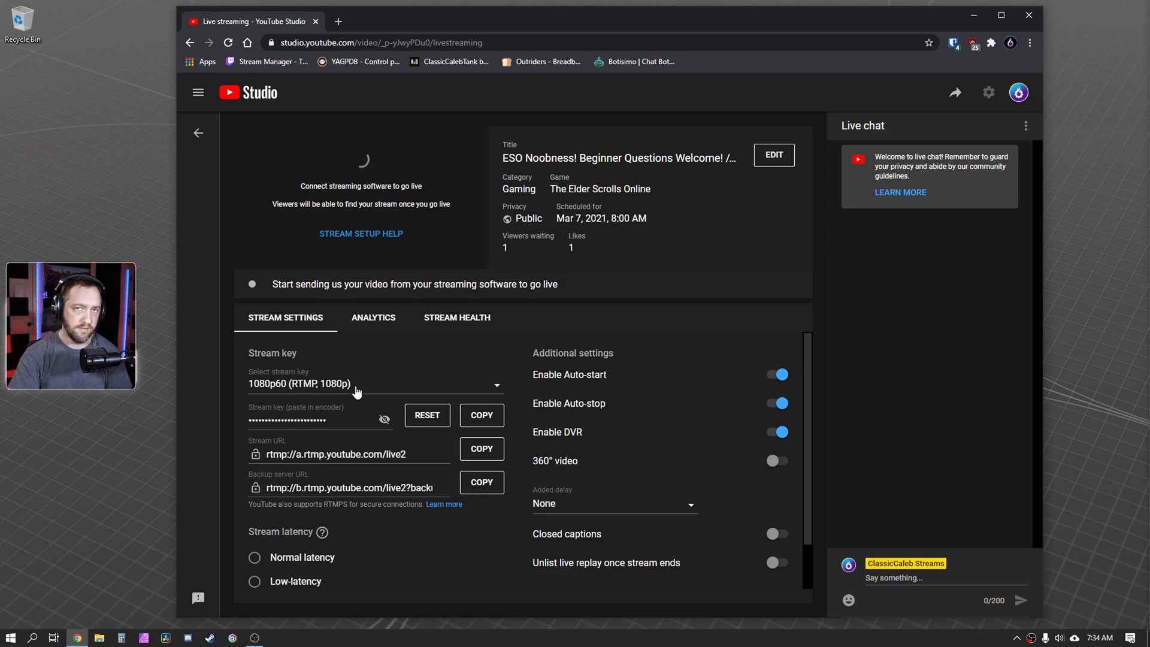
{"action": "left_click", "coordinate": [374, 384]}
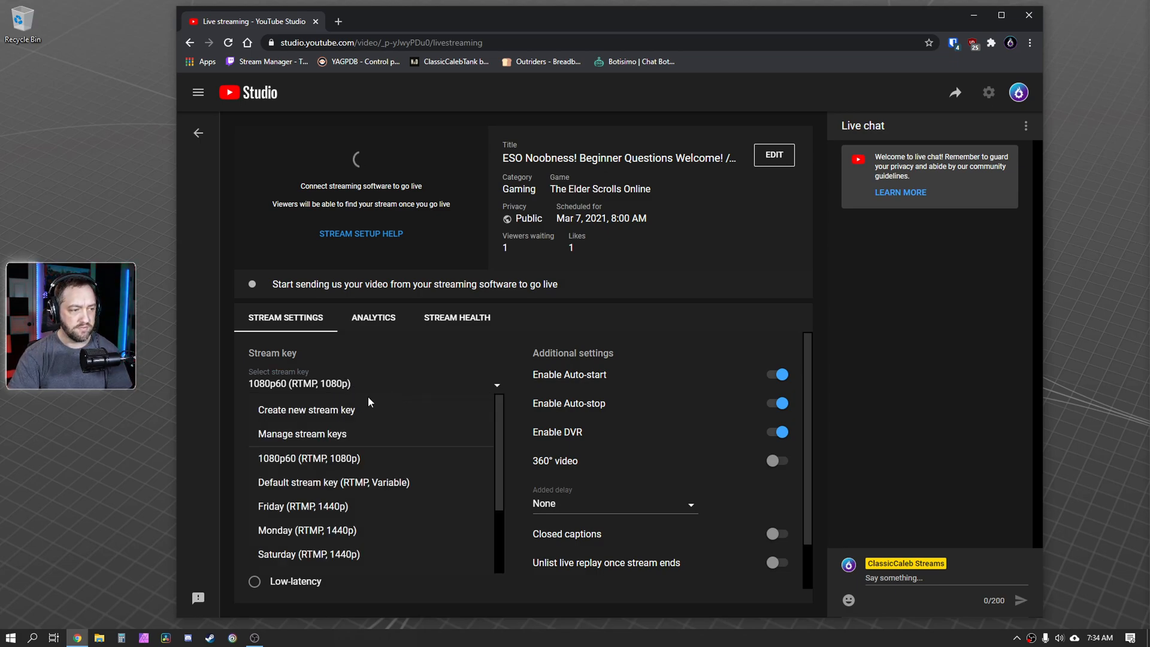
{"action": "mouse_move", "coordinate": [333, 413]}
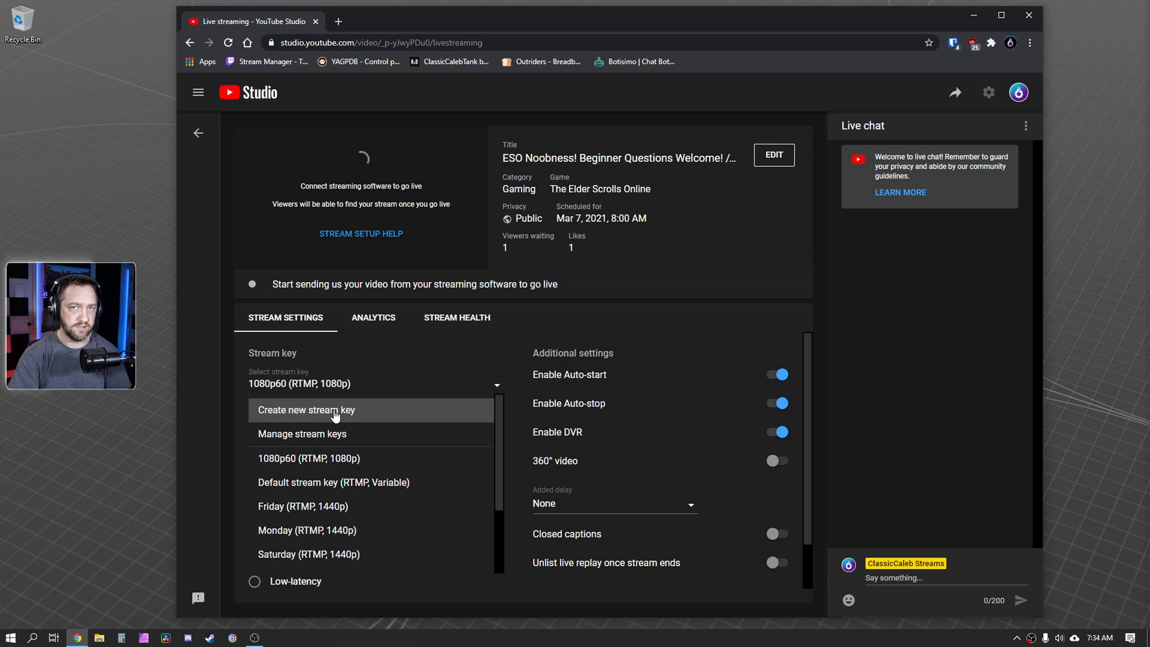
- Create a stream key named 'main stream key' with RTMP (Default) as its protocol
{"action": "left_click", "coordinate": [306, 409]}
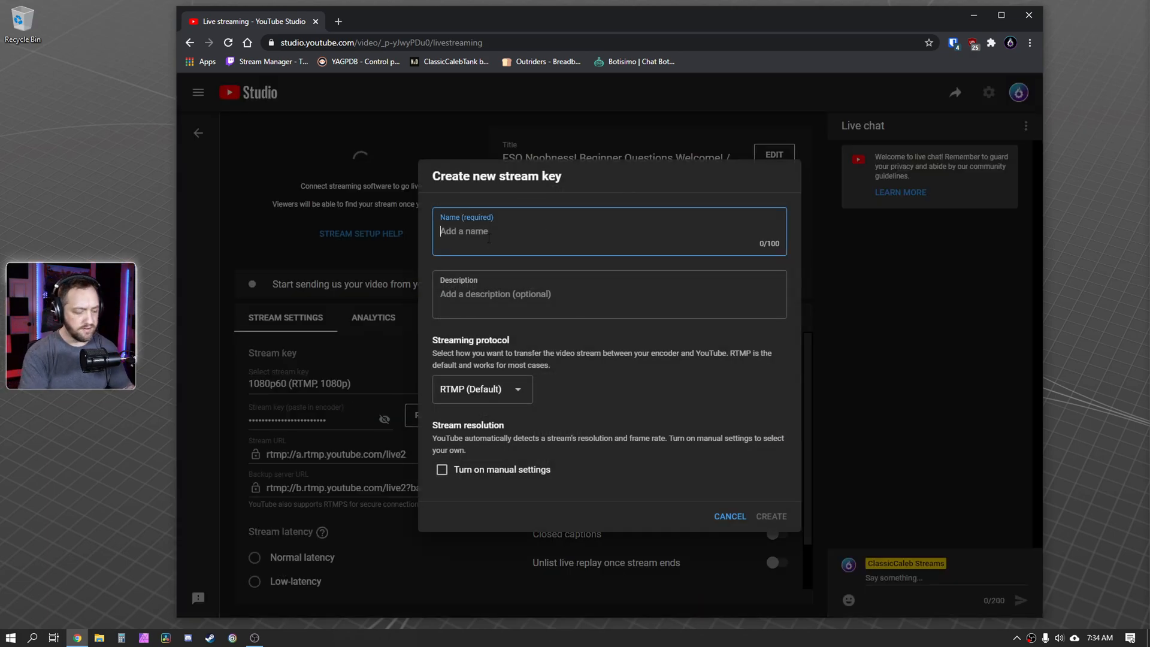
{"action": "type", "text": "main stream key"}
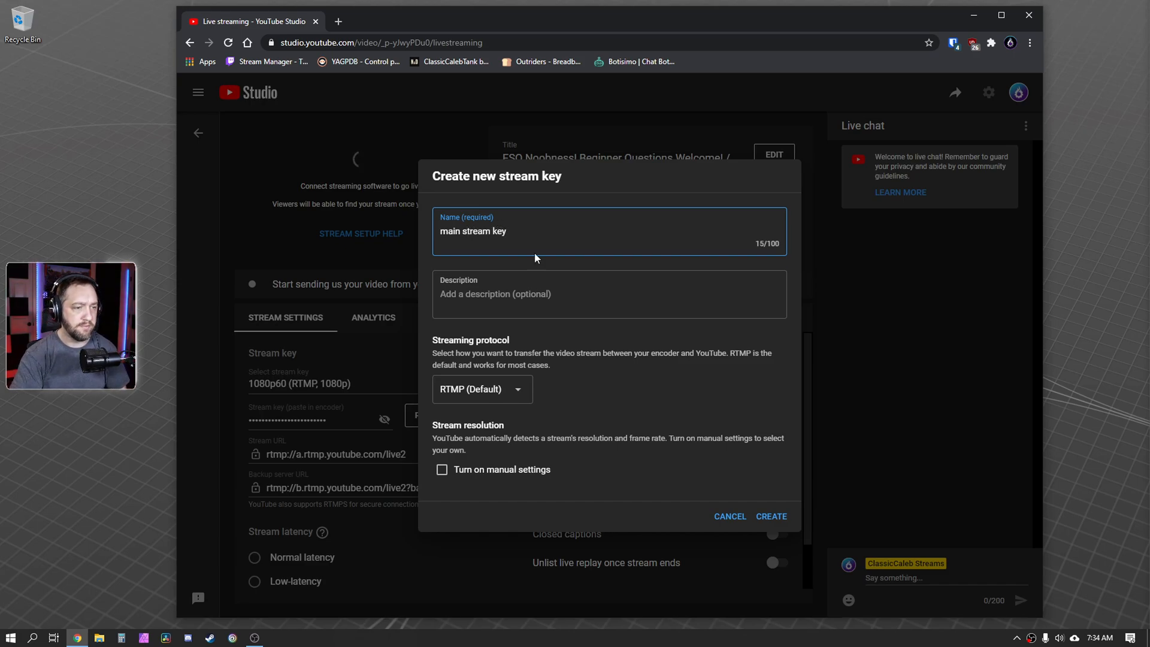
{"action": "mouse_move", "coordinate": [517, 312]}
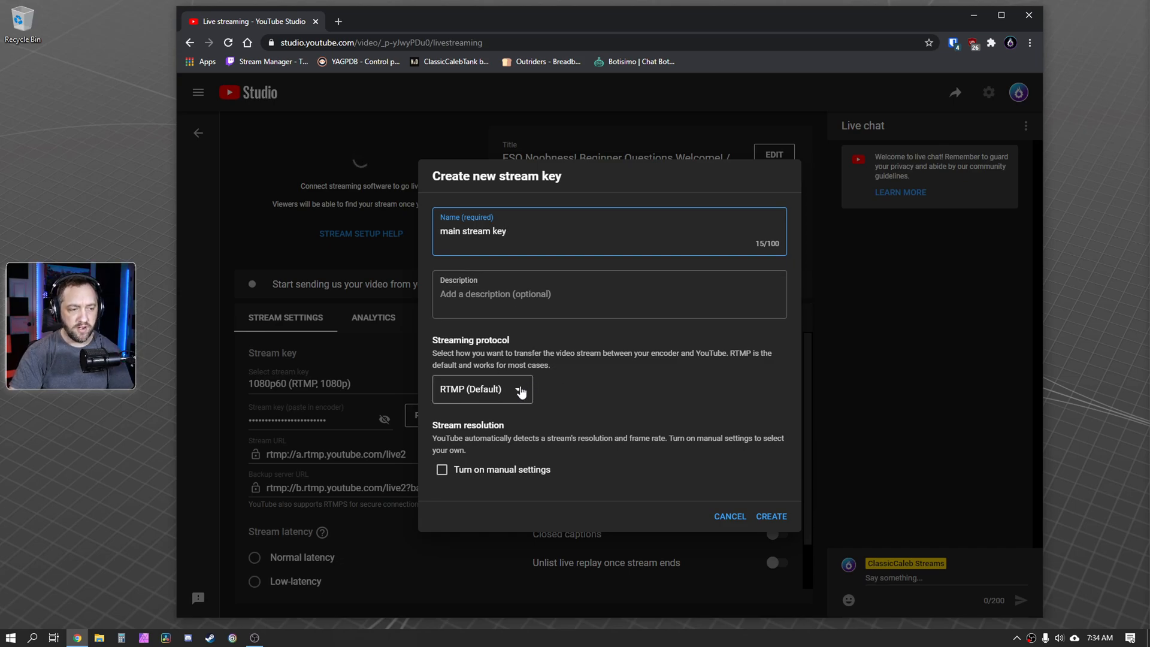
{"action": "left_click", "coordinate": [512, 388]}
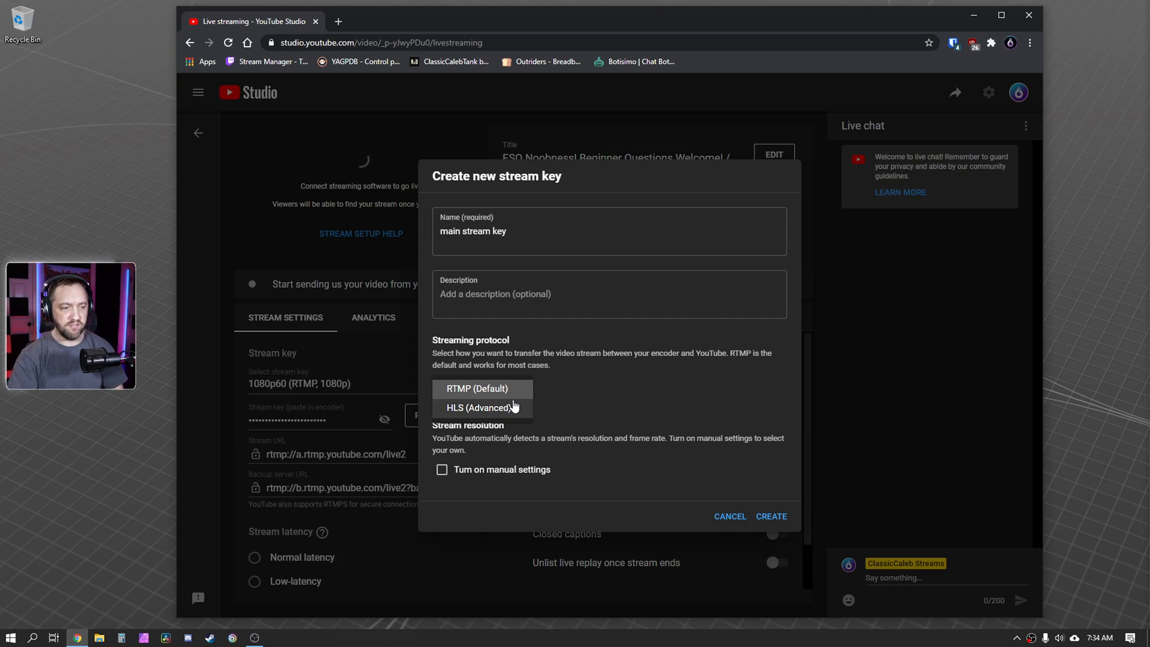
{"action": "left_click", "coordinate": [482, 388]}
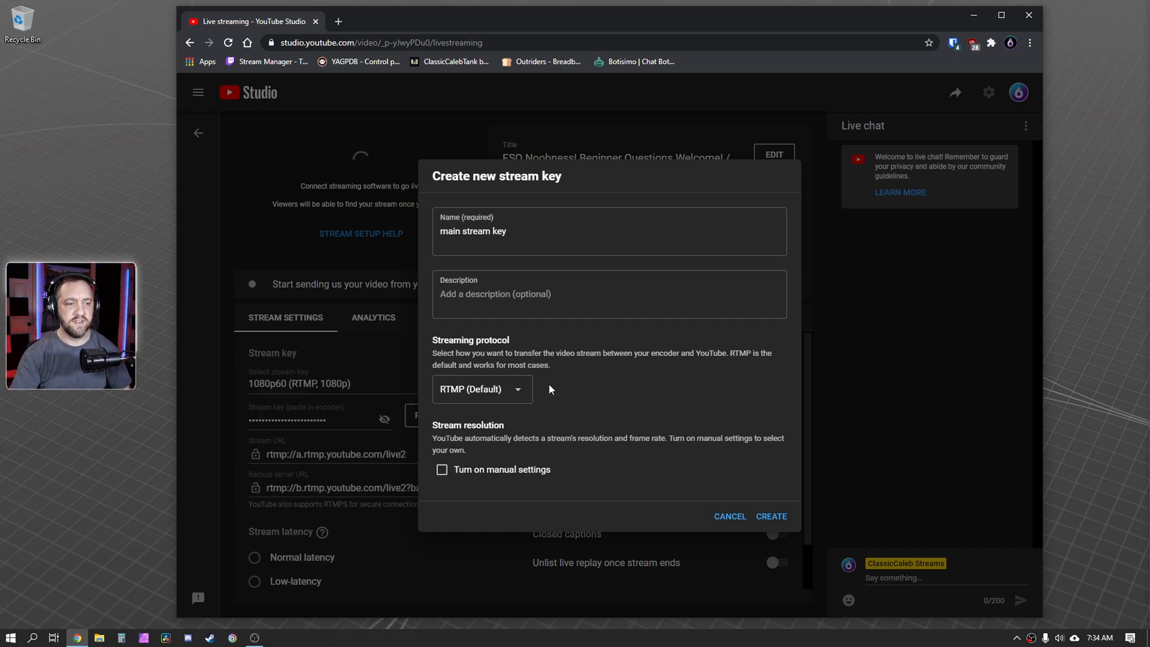
{"action": "left_click", "coordinate": [482, 389]}
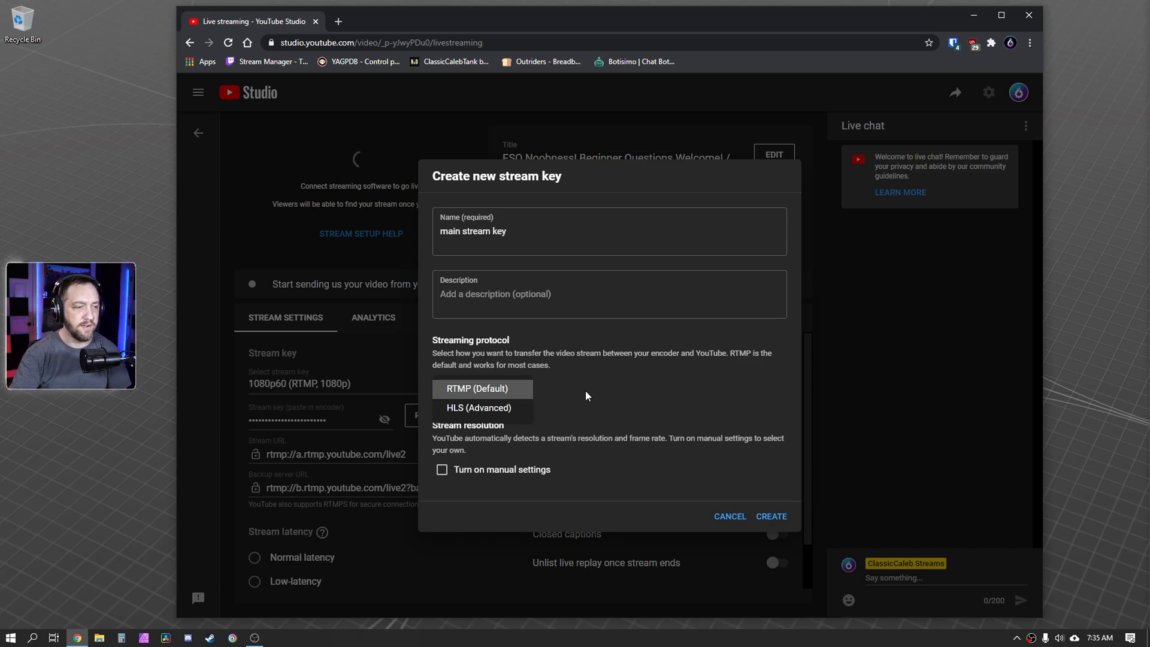
{"action": "left_click", "coordinate": [482, 389]}
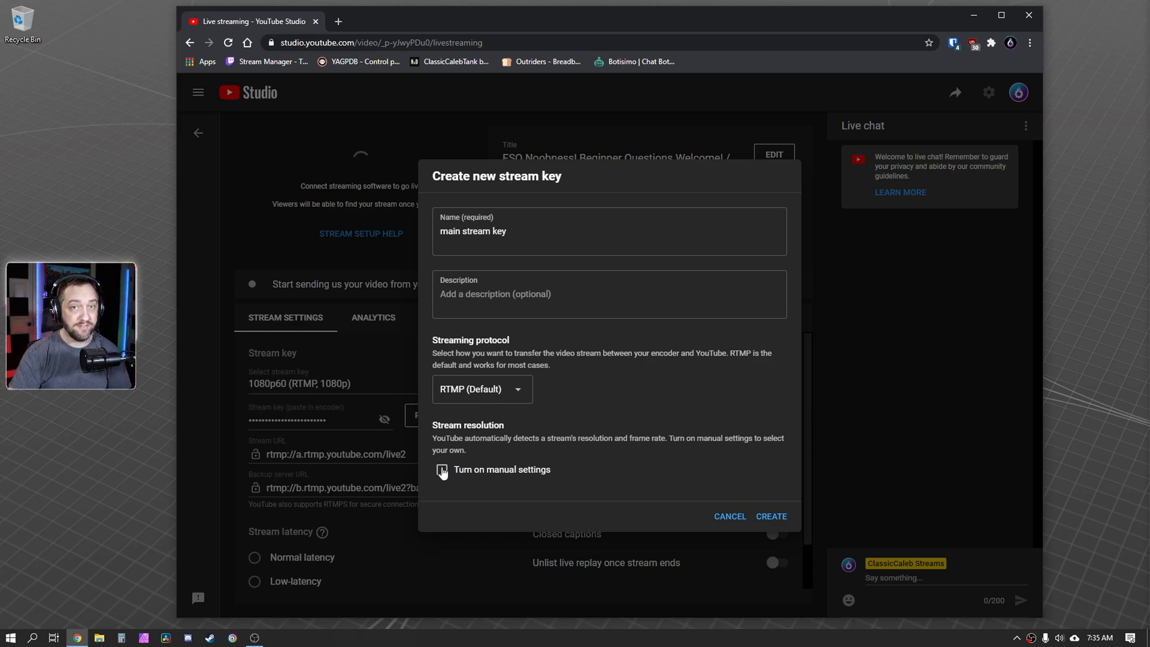
- Turn on manual settings, choose 1440p (6-13 Mbps) resolution, and enable 60 fps
{"action": "left_click", "coordinate": [442, 469]}
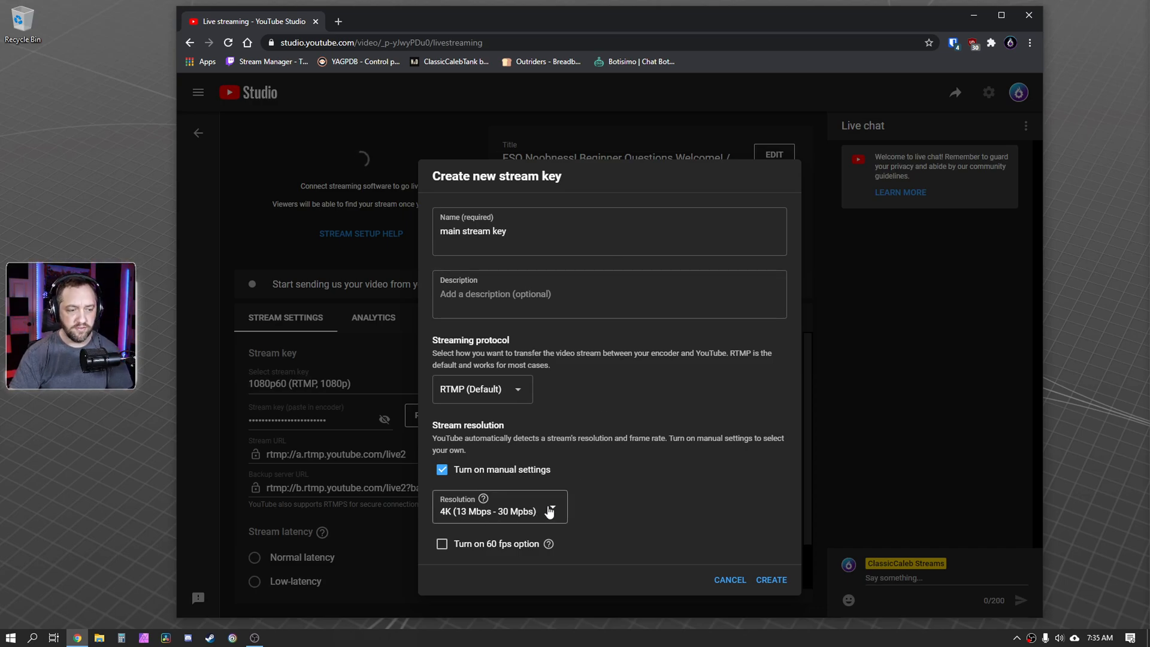
{"action": "left_click", "coordinate": [499, 506]}
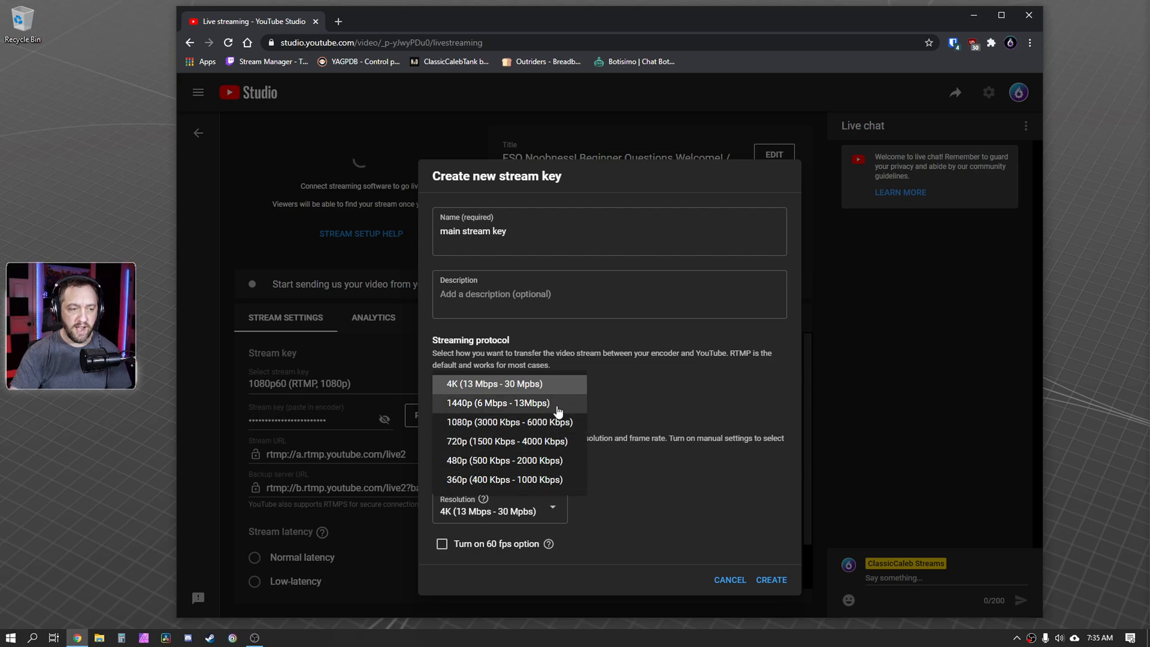
{"action": "mouse_move", "coordinate": [564, 414]}
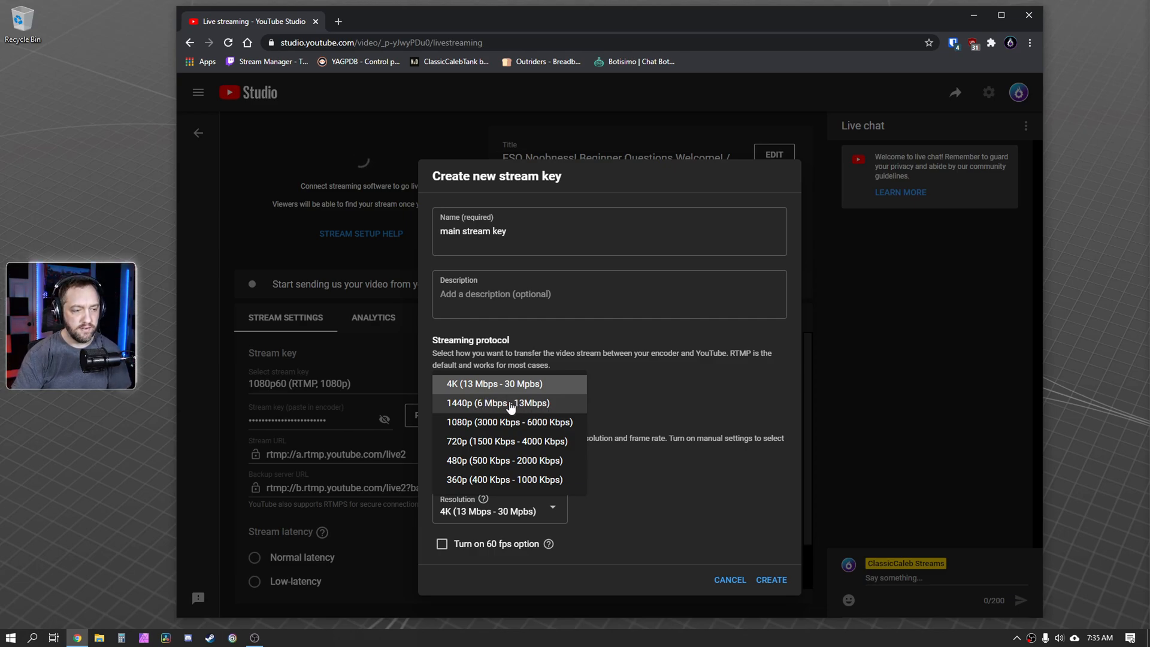
{"action": "mouse_move", "coordinate": [527, 403]}
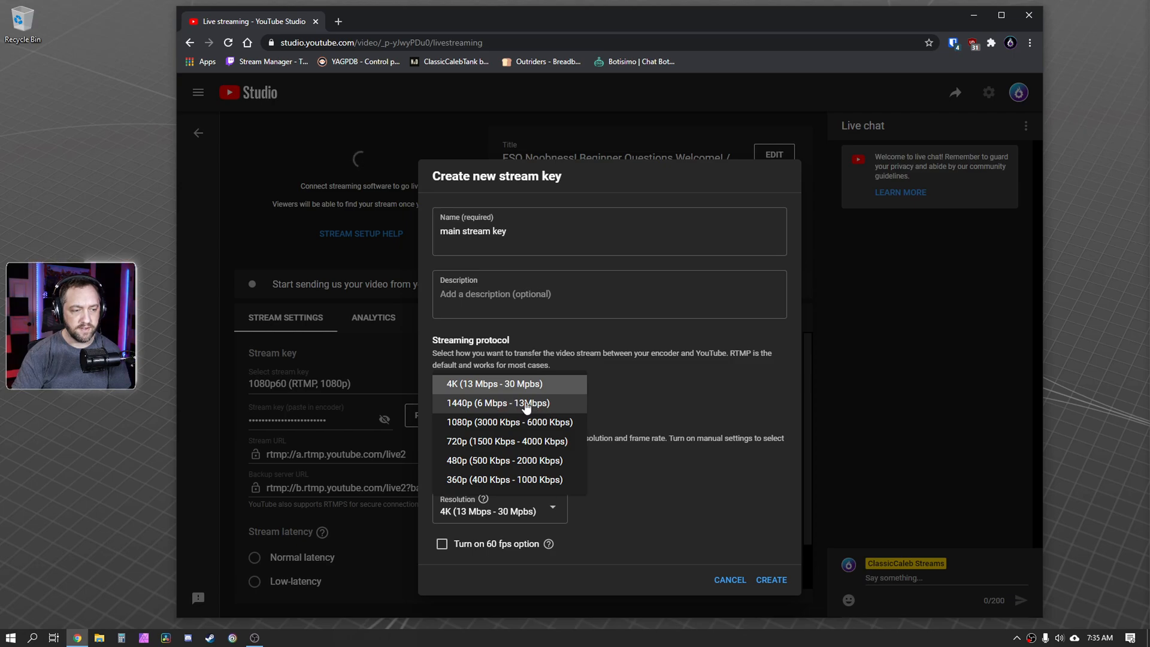
{"action": "mouse_move", "coordinate": [543, 408]}
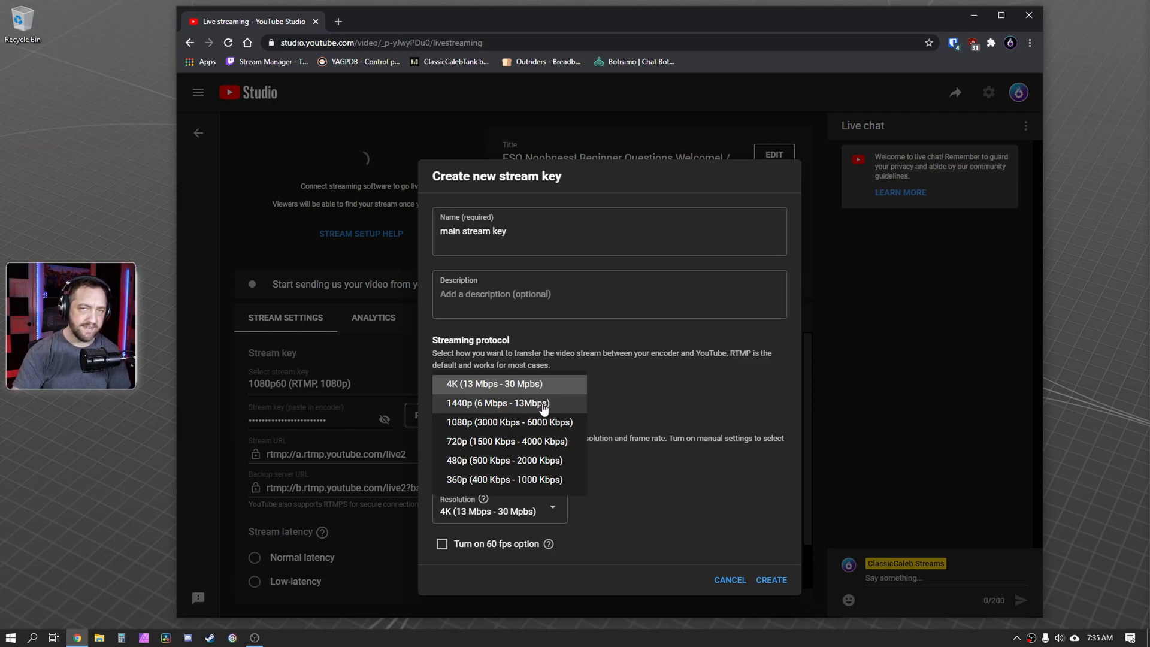
{"action": "mouse_move", "coordinate": [482, 406]}
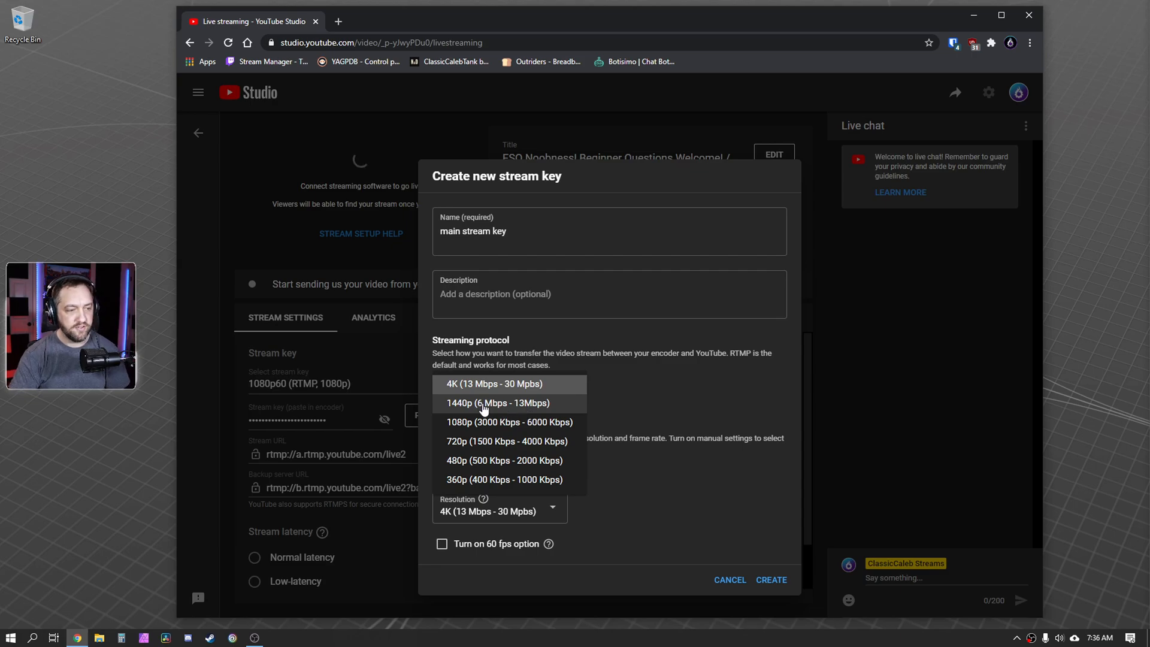
{"action": "mouse_move", "coordinate": [520, 408]}
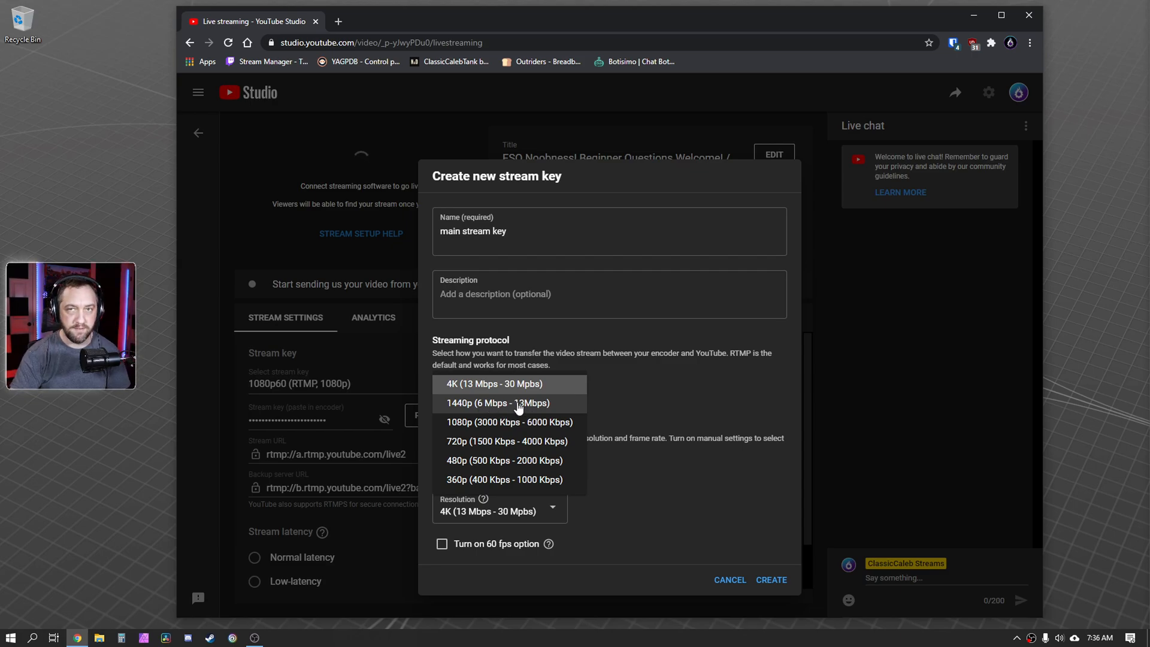
{"action": "left_click", "coordinate": [510, 403]}
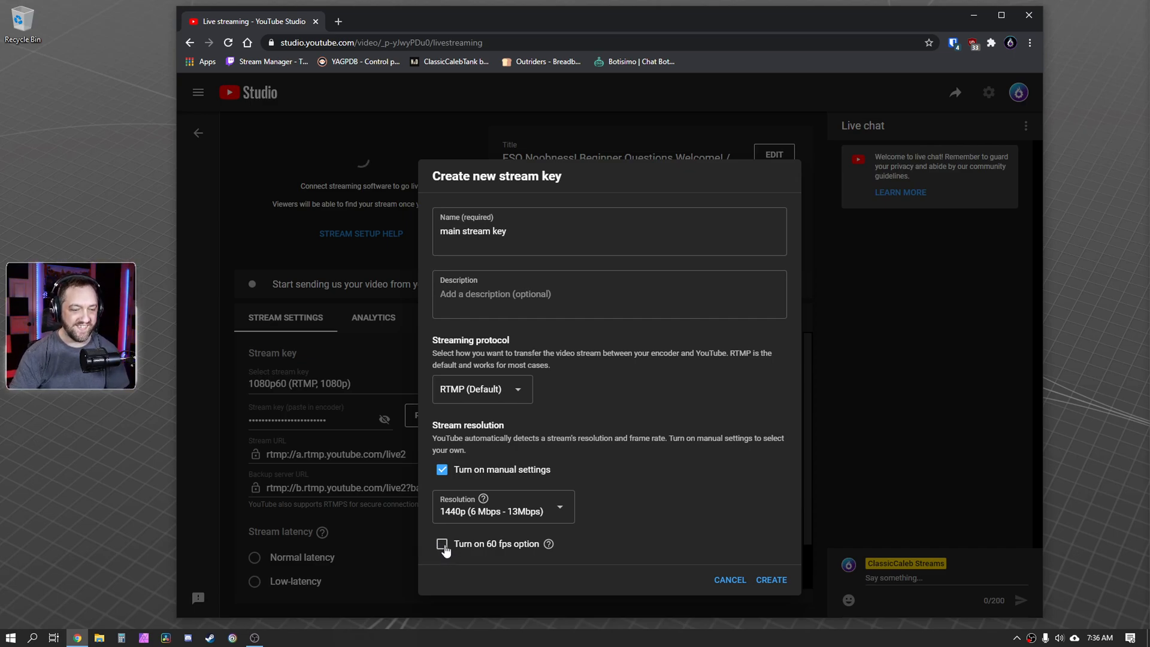
{"action": "left_click", "coordinate": [441, 543]}
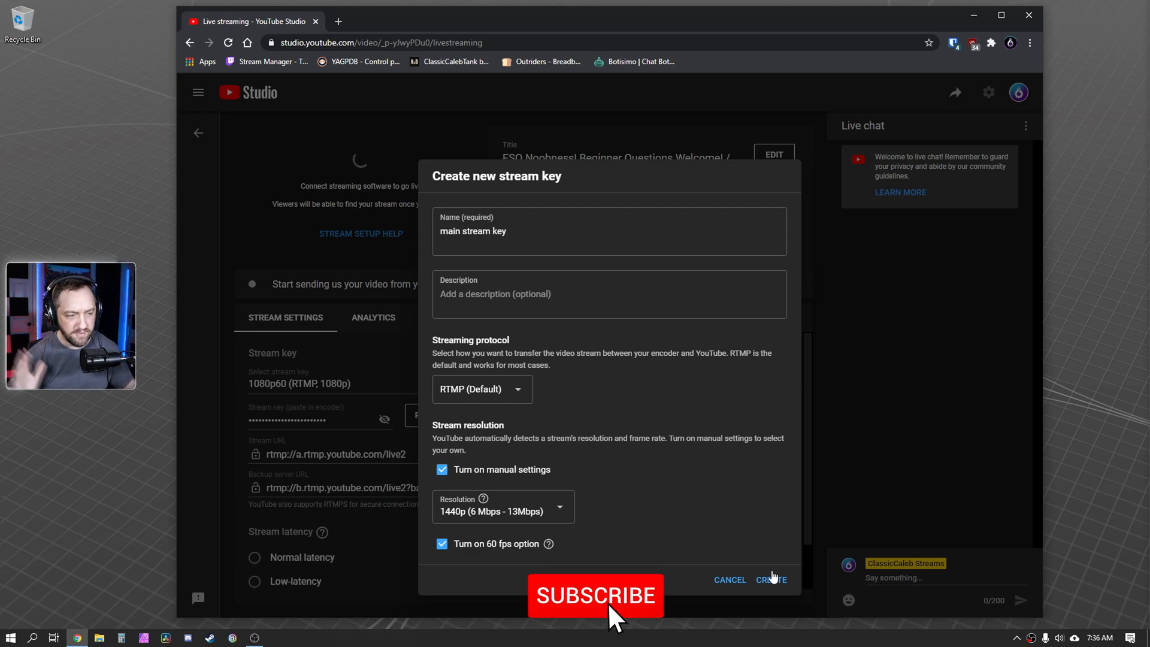
{"action": "left_click", "coordinate": [595, 595]}
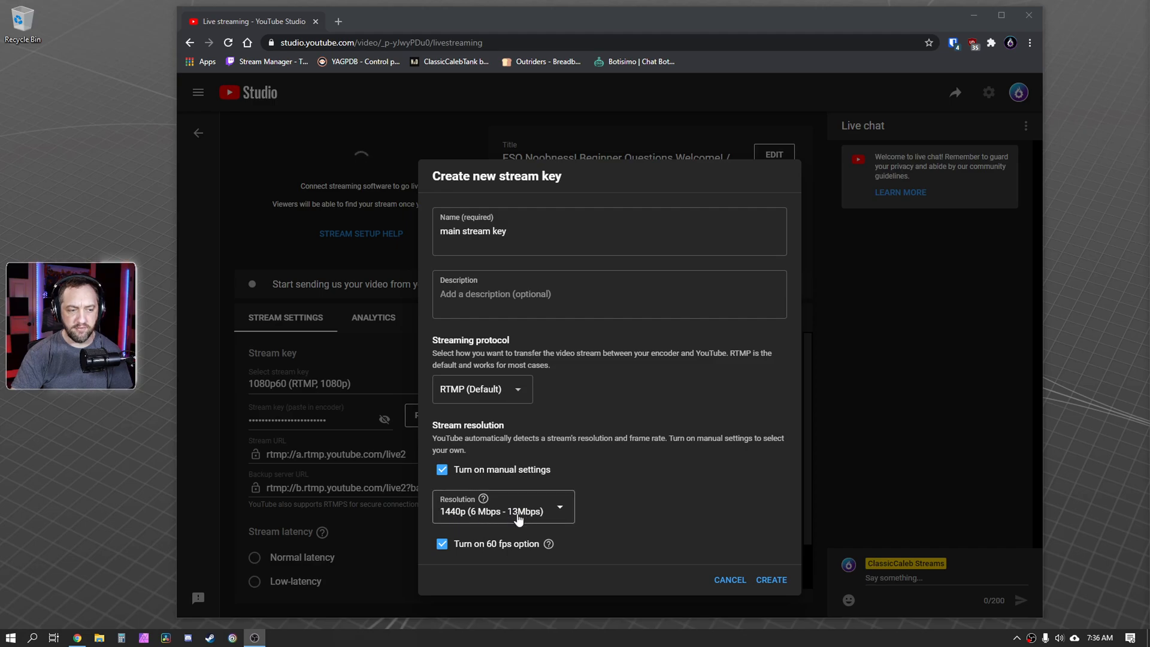
{"action": "mouse_move", "coordinate": [519, 520]}
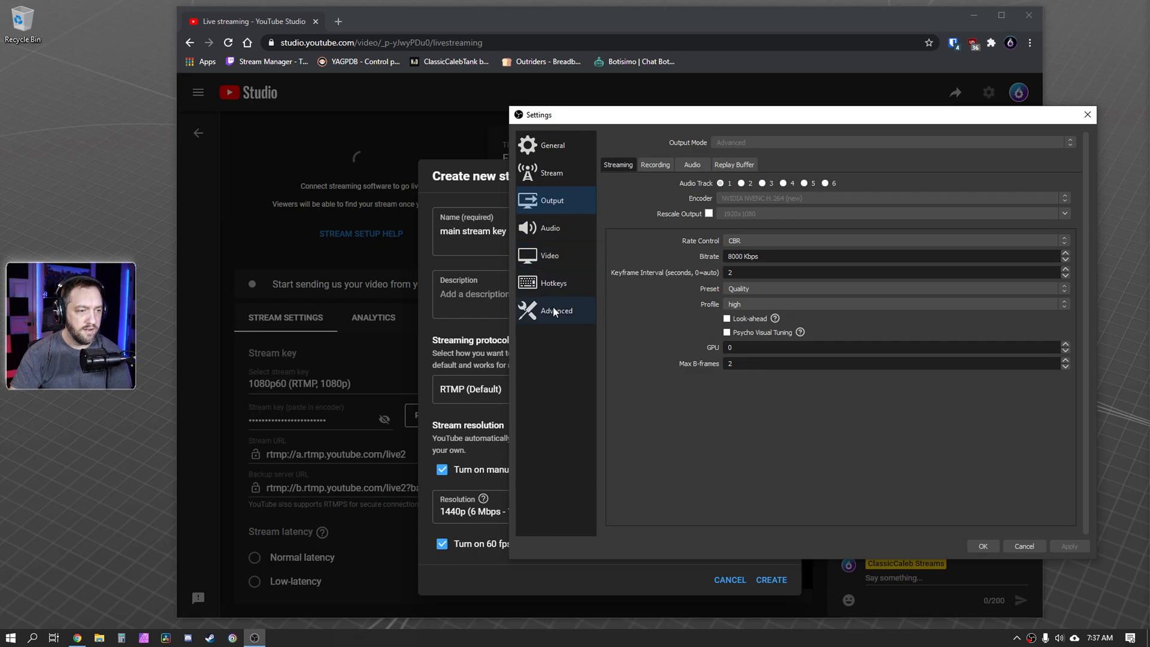
- Check OBS Video shows 2560x1440 at 60 fps, then cancel the stream key dialog
{"action": "left_click", "coordinate": [550, 255]}
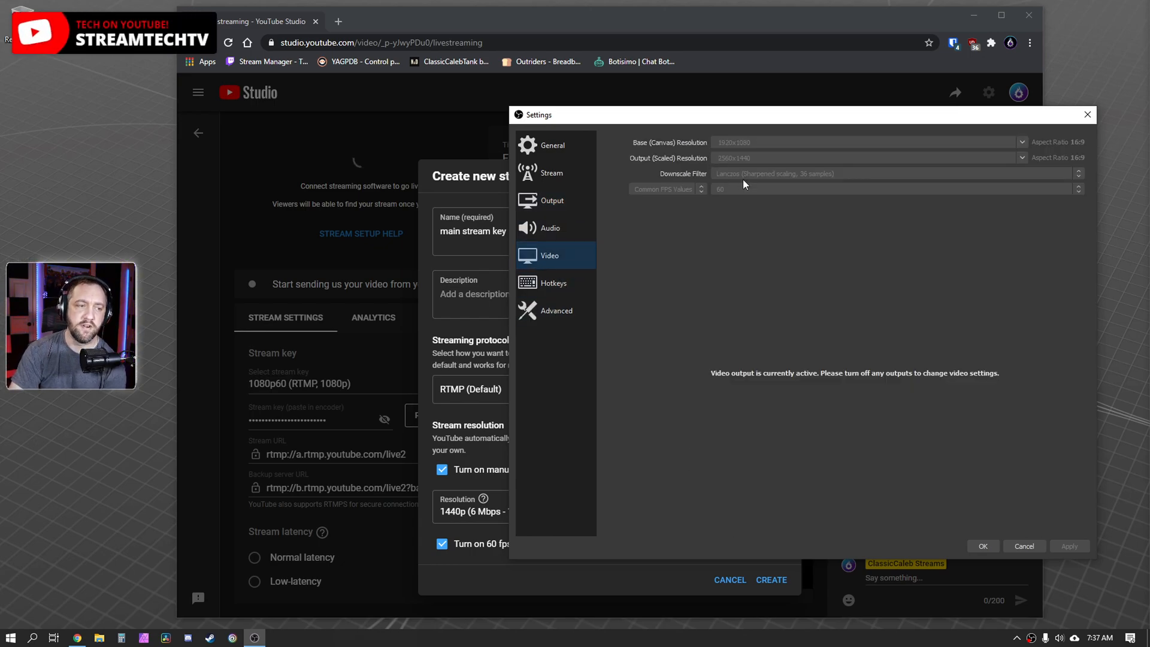
{"action": "mouse_move", "coordinate": [563, 257]}
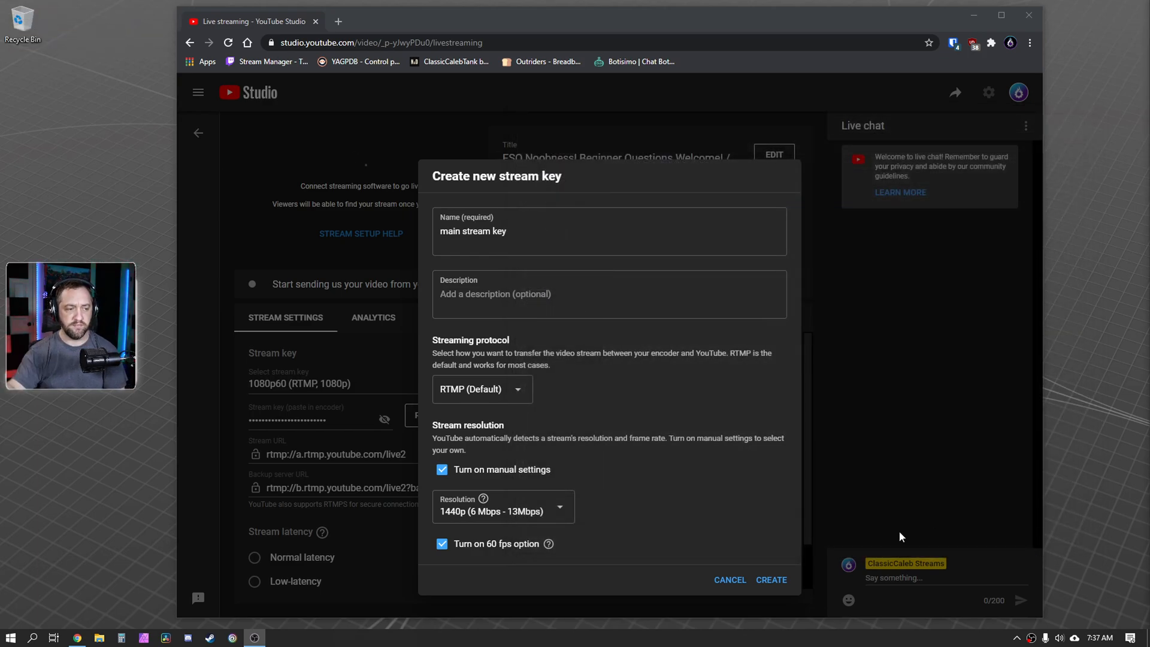
{"action": "left_click", "coordinate": [730, 579]}
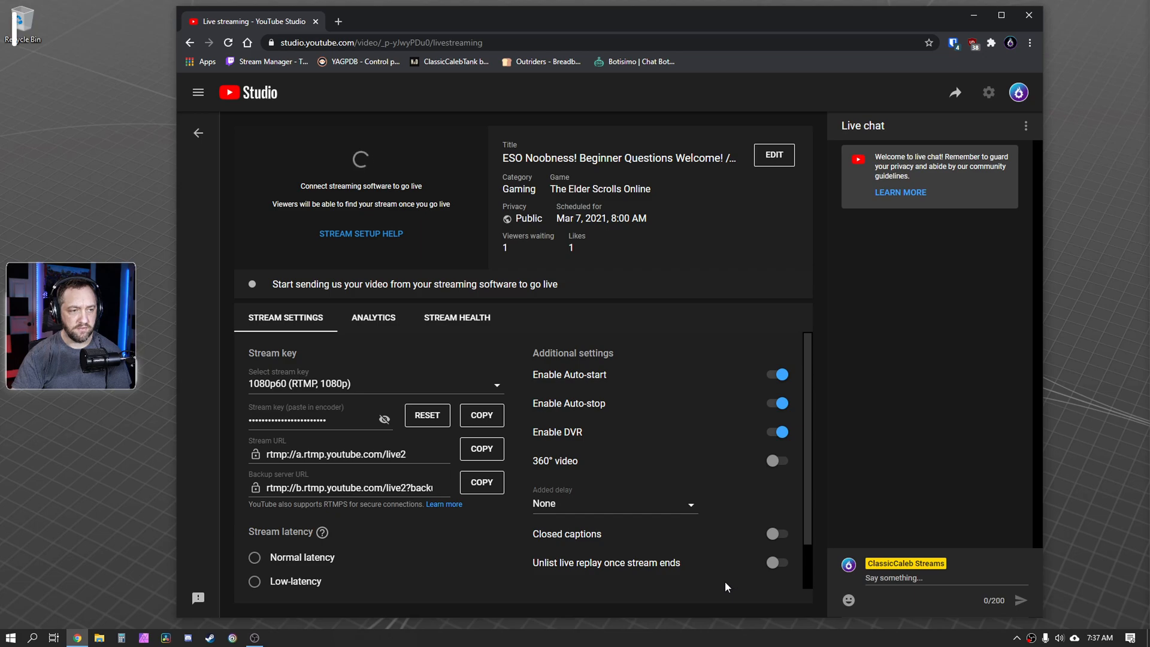